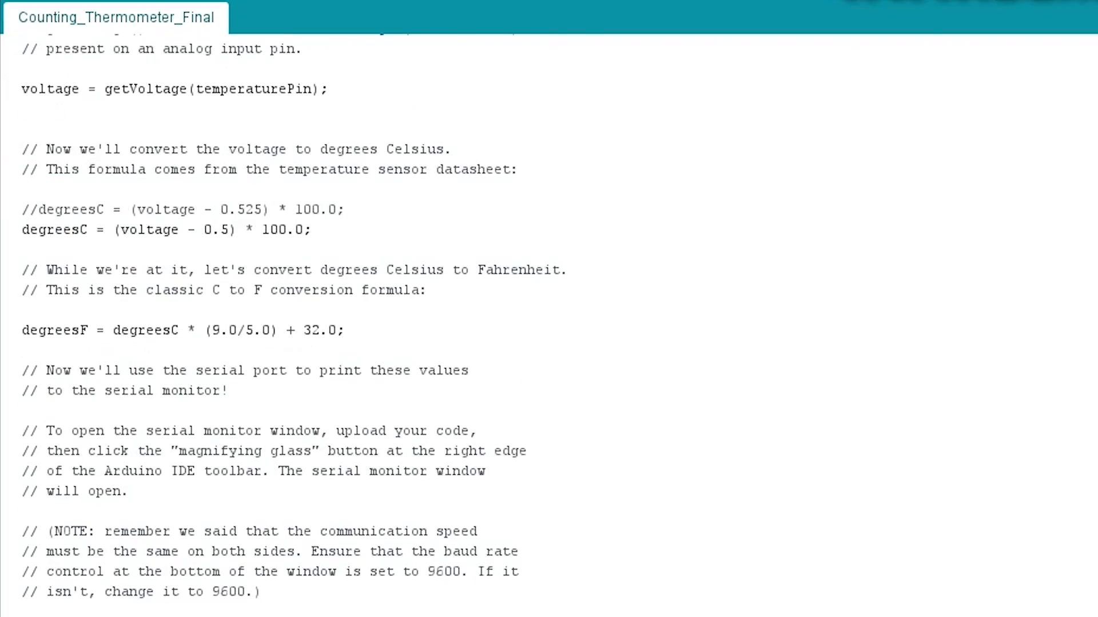
scroll(down, 3)
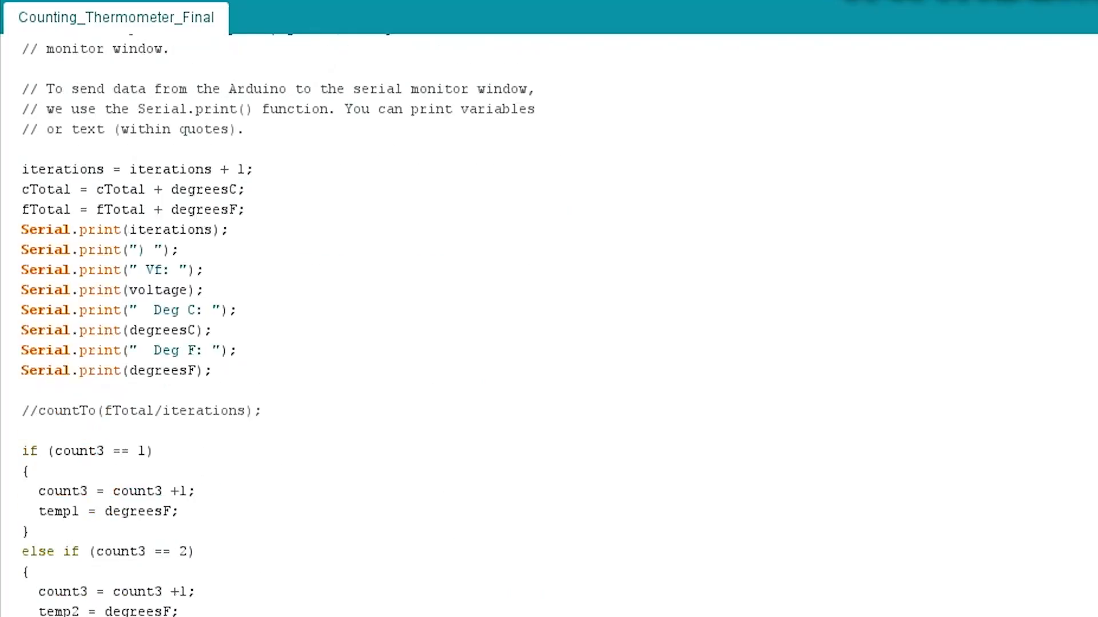
scroll(down, 3)
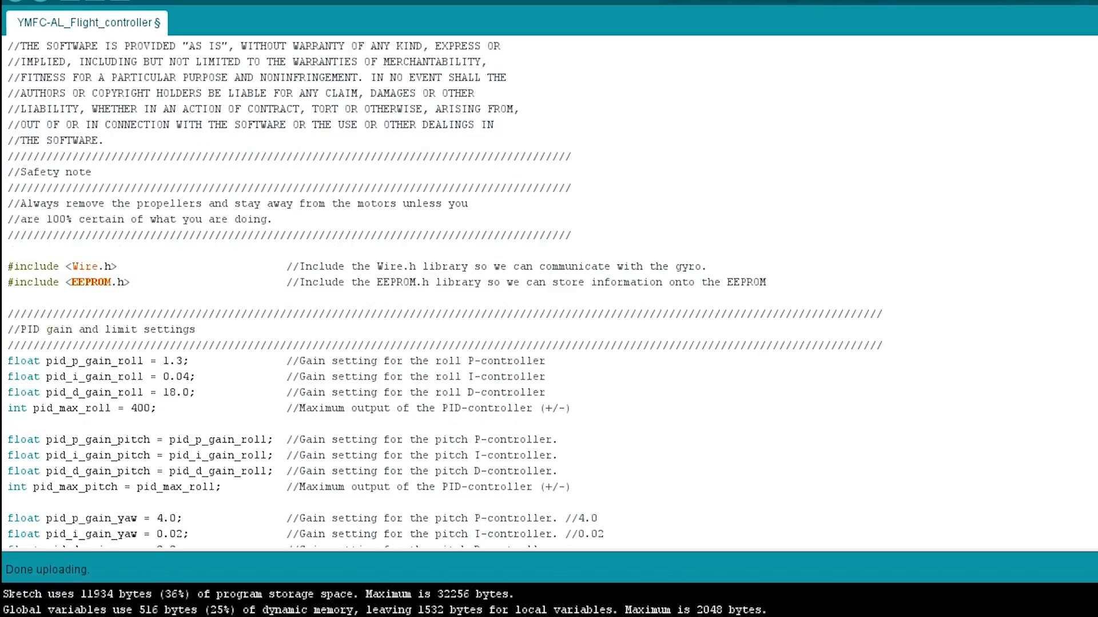
scroll(down, 3)
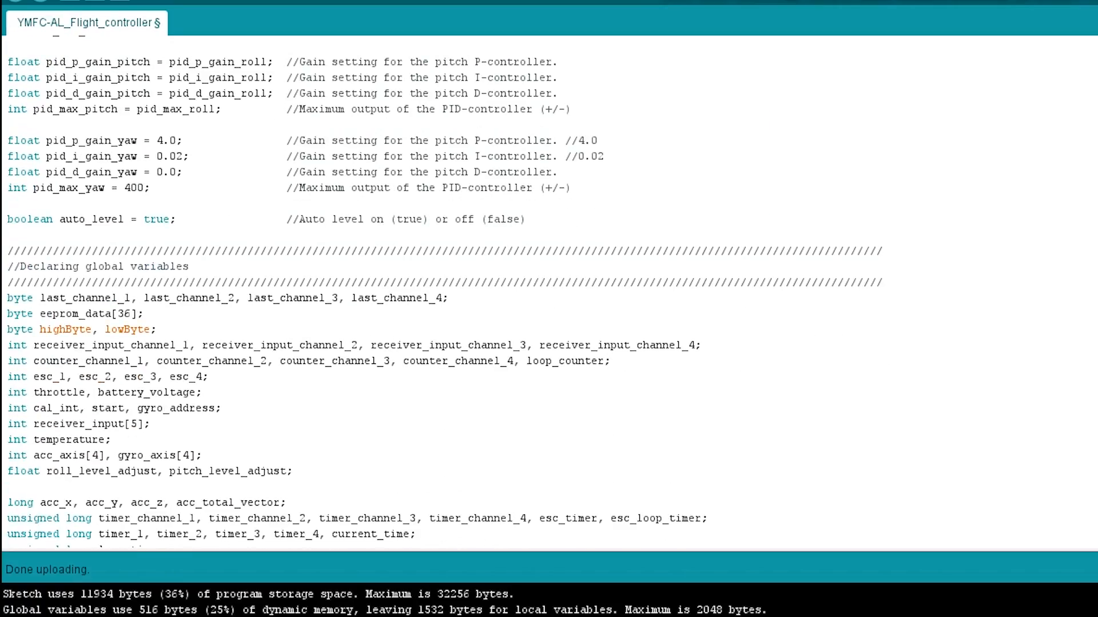